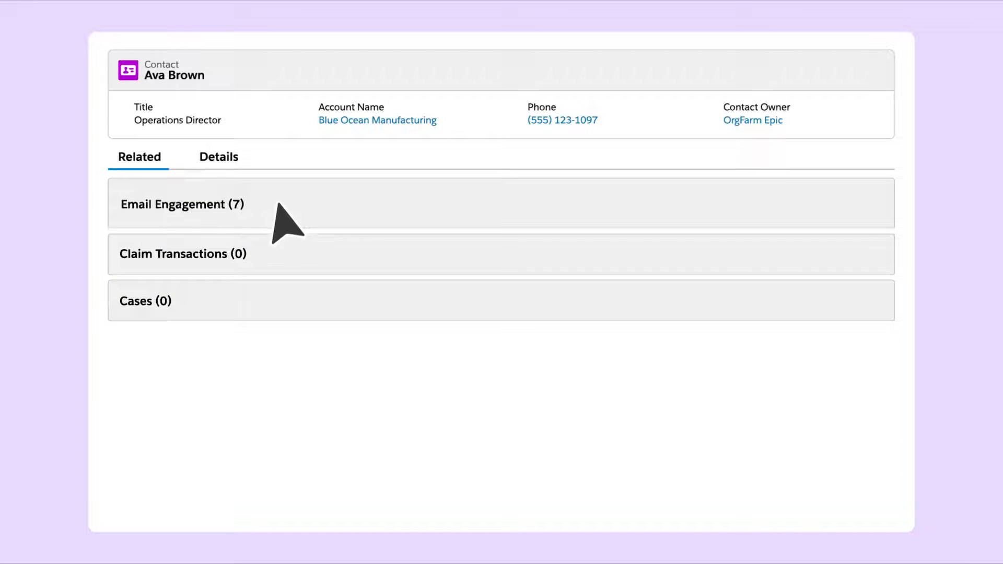
pyautogui.click(181, 204)
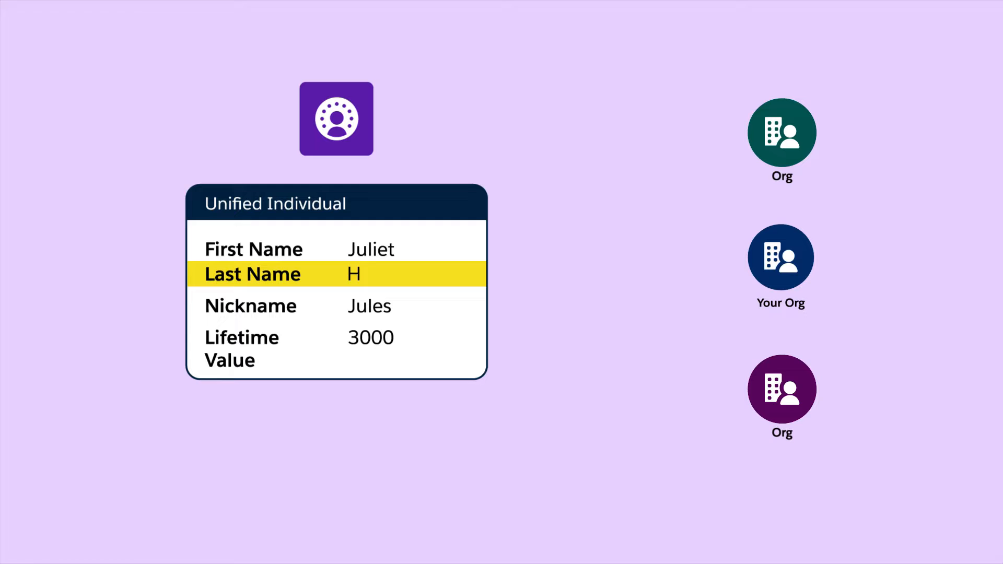
pyautogui.write('Chen')
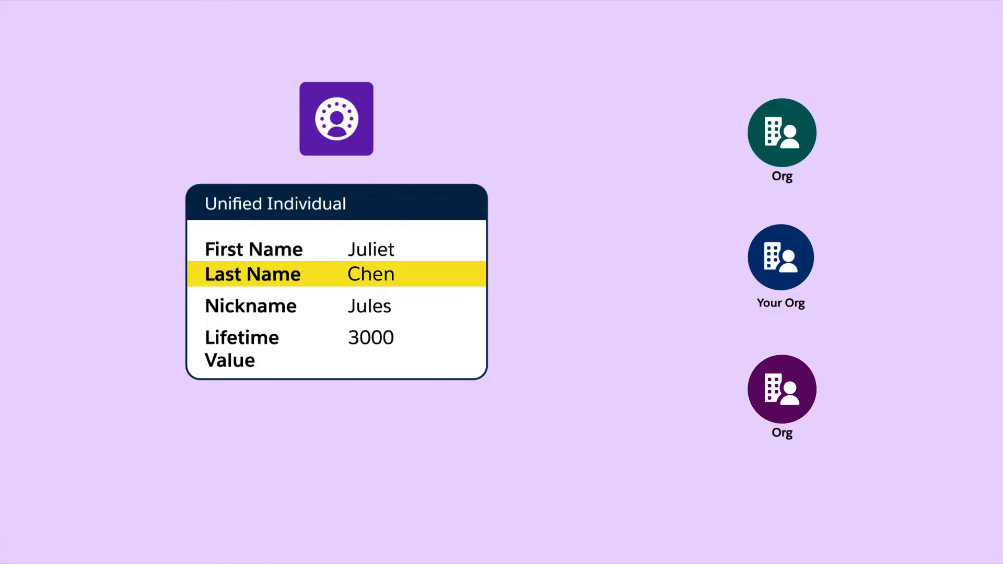